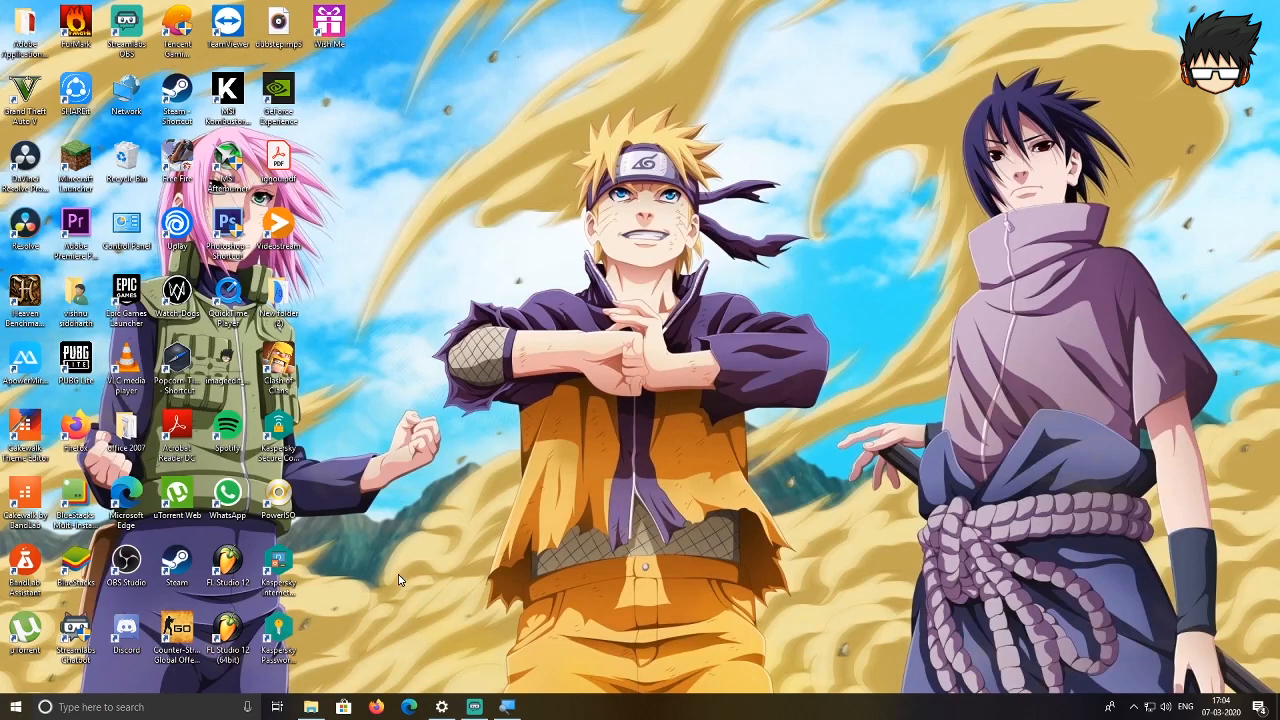
pyautogui.moveTo(393, 573)
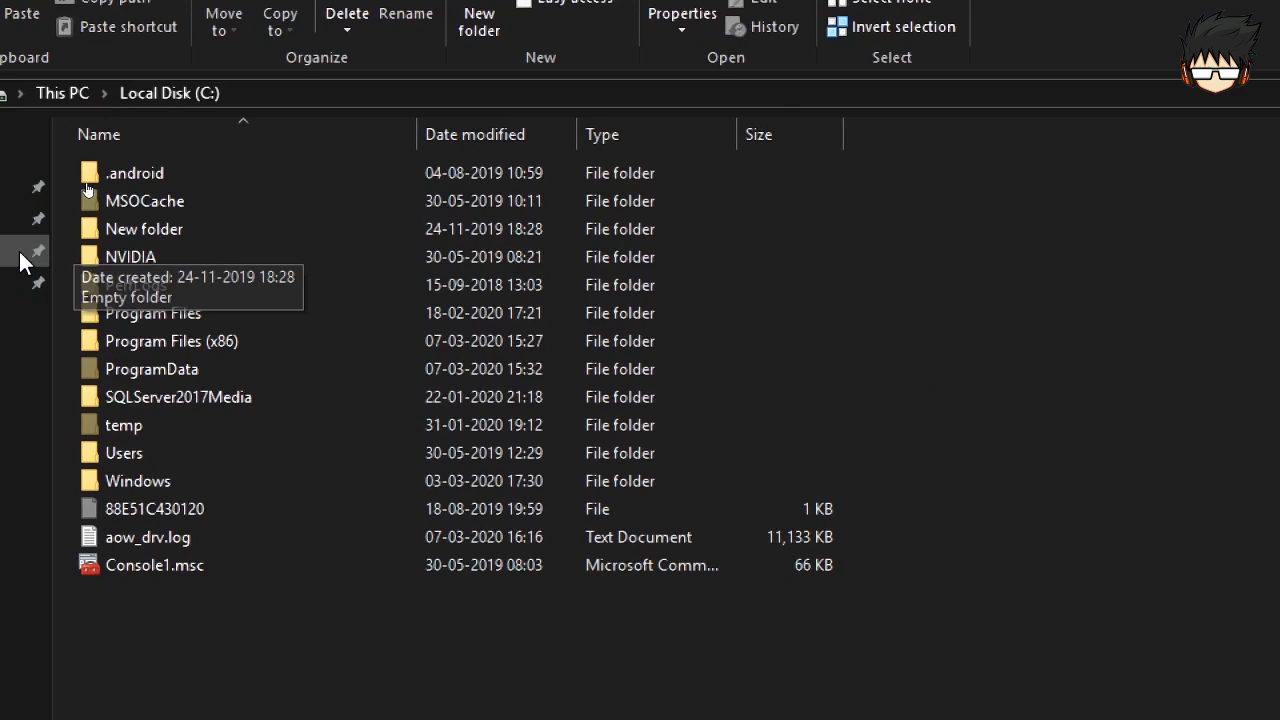
pyautogui.moveTo(260, 369)
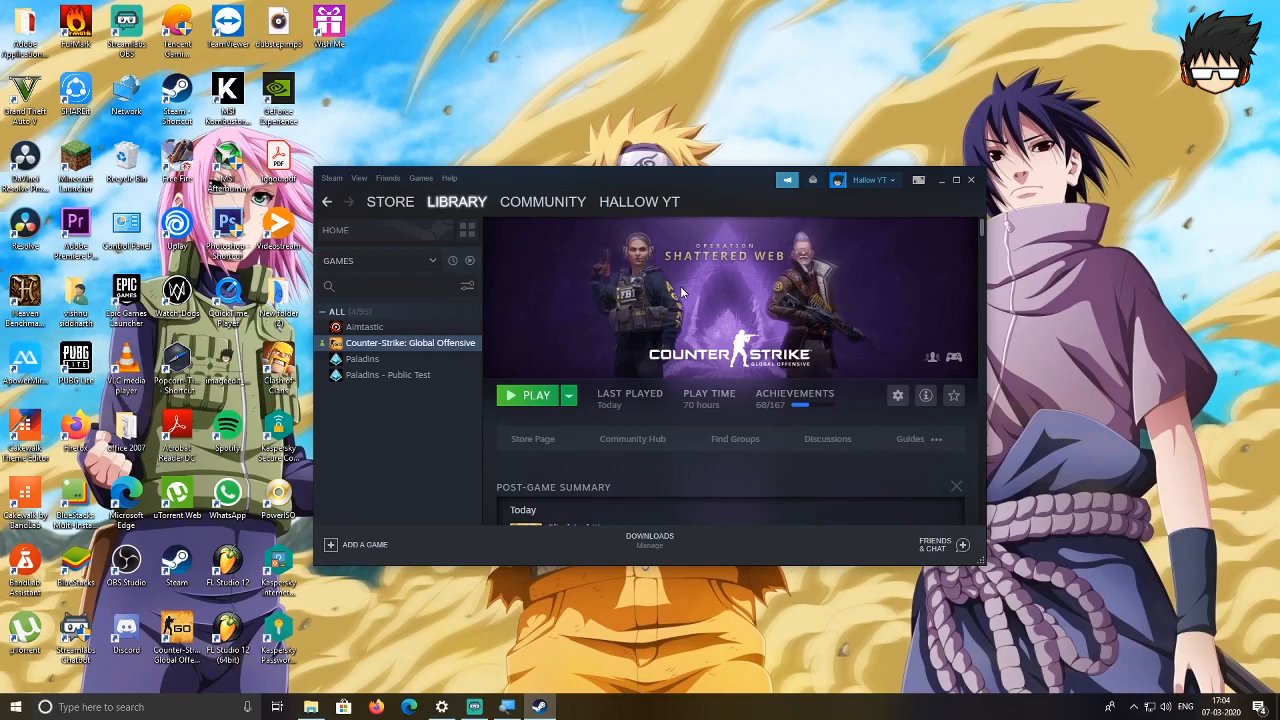
# Select Aimtastic in the Steam library, then switch back to File Explorer
pyautogui.click(364, 327)
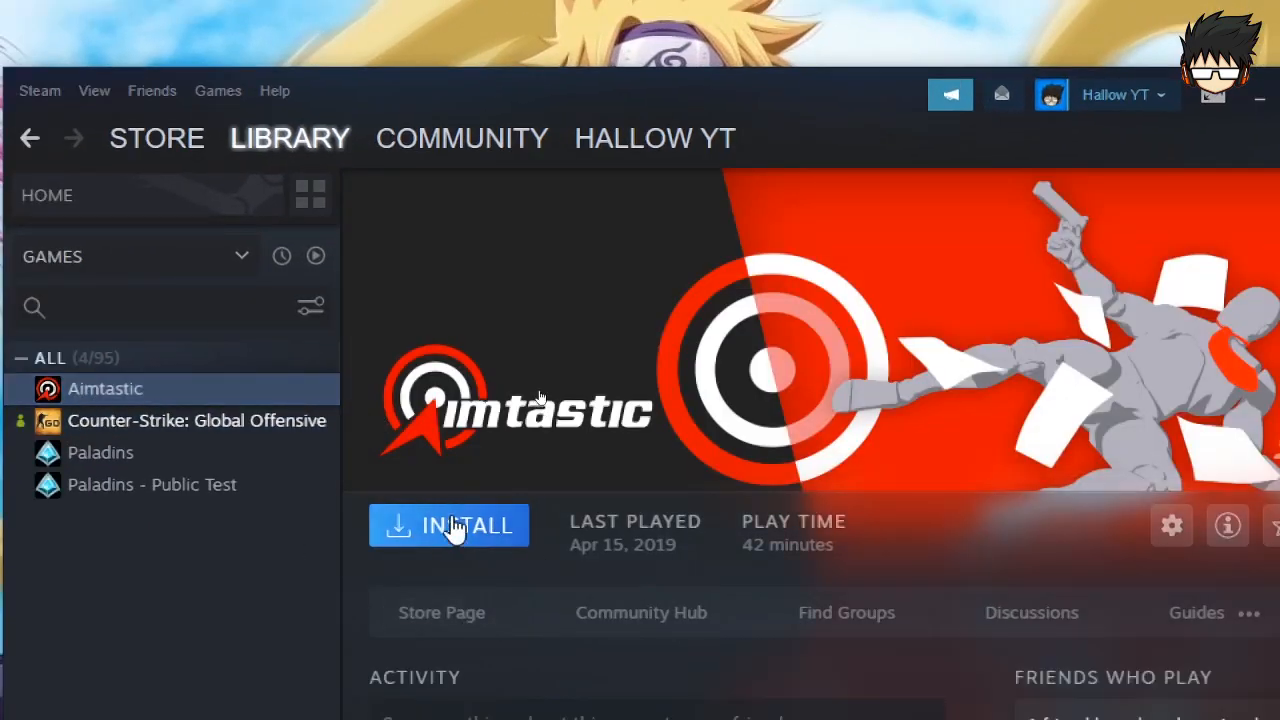
pyautogui.click(1234, 94)
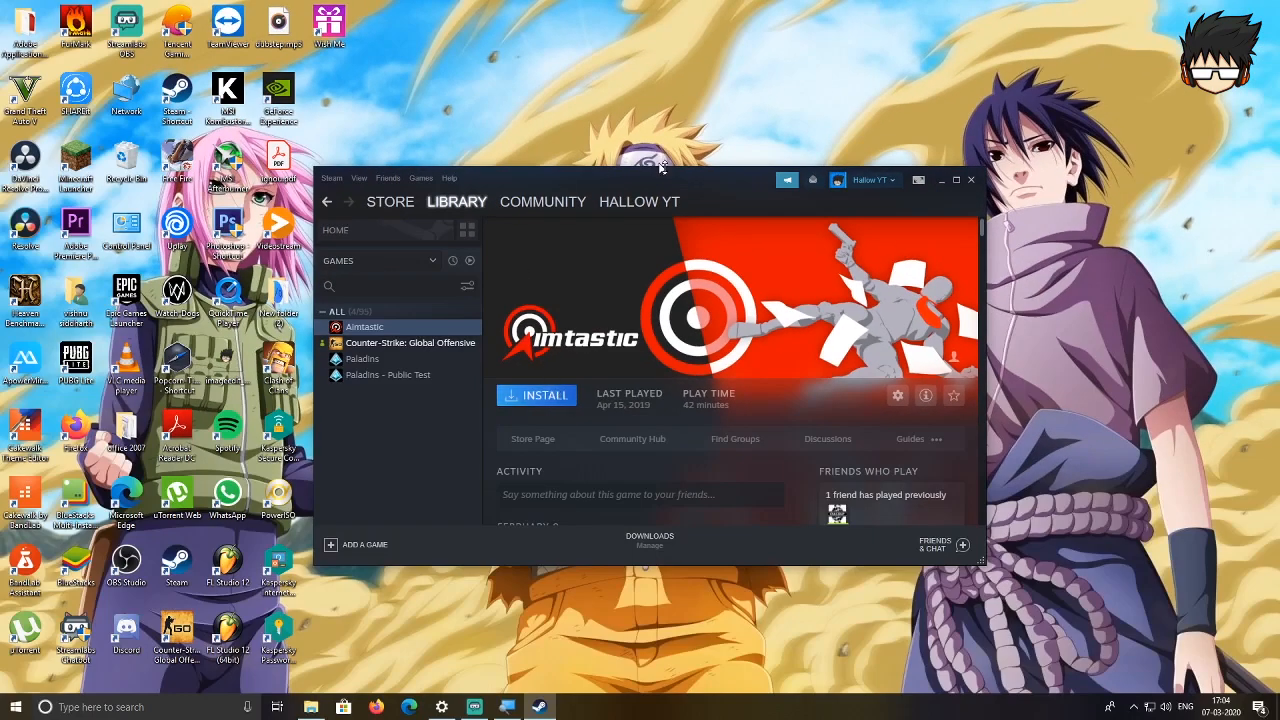
pyautogui.moveTo(783, 351)
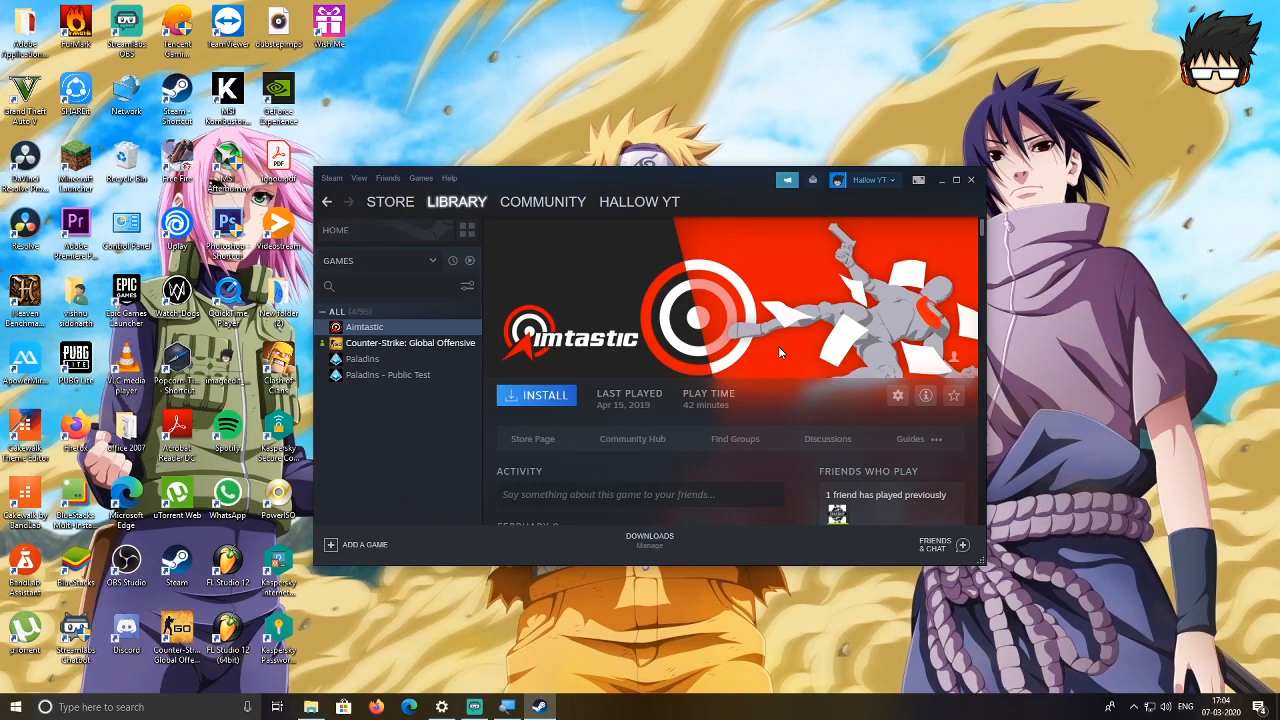
pyautogui.moveTo(789, 331)
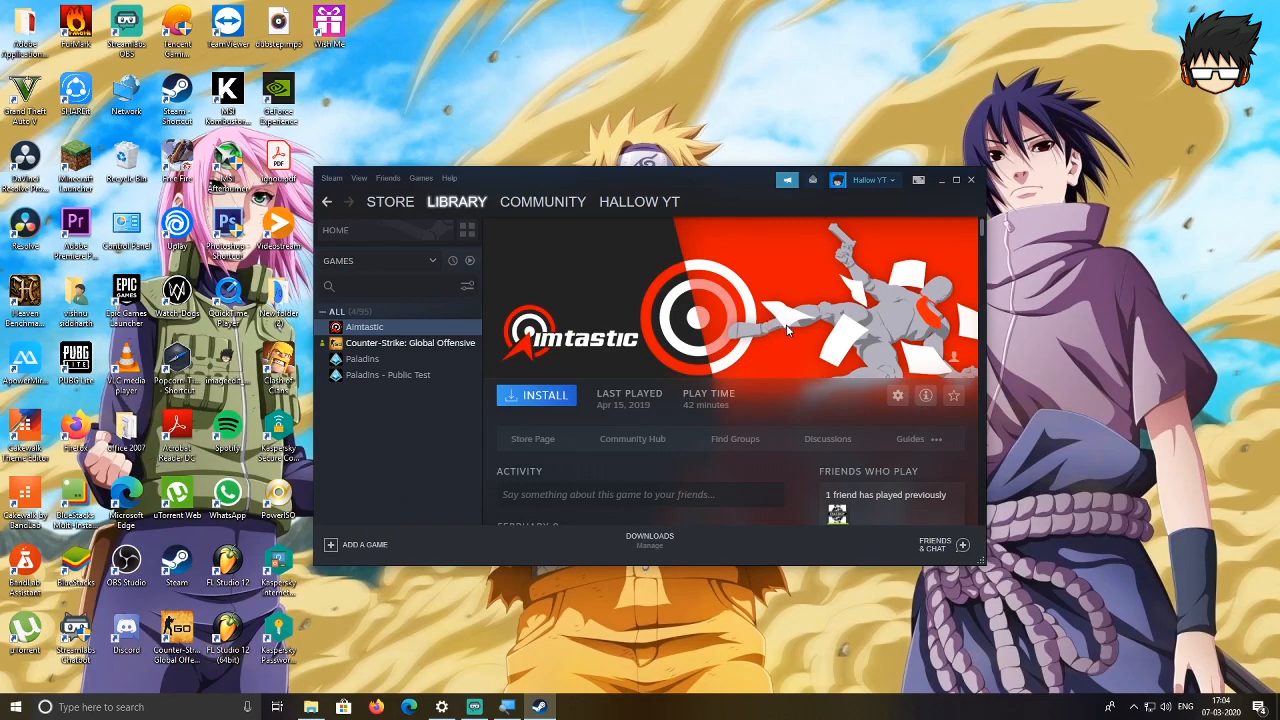
pyautogui.moveTo(585, 610)
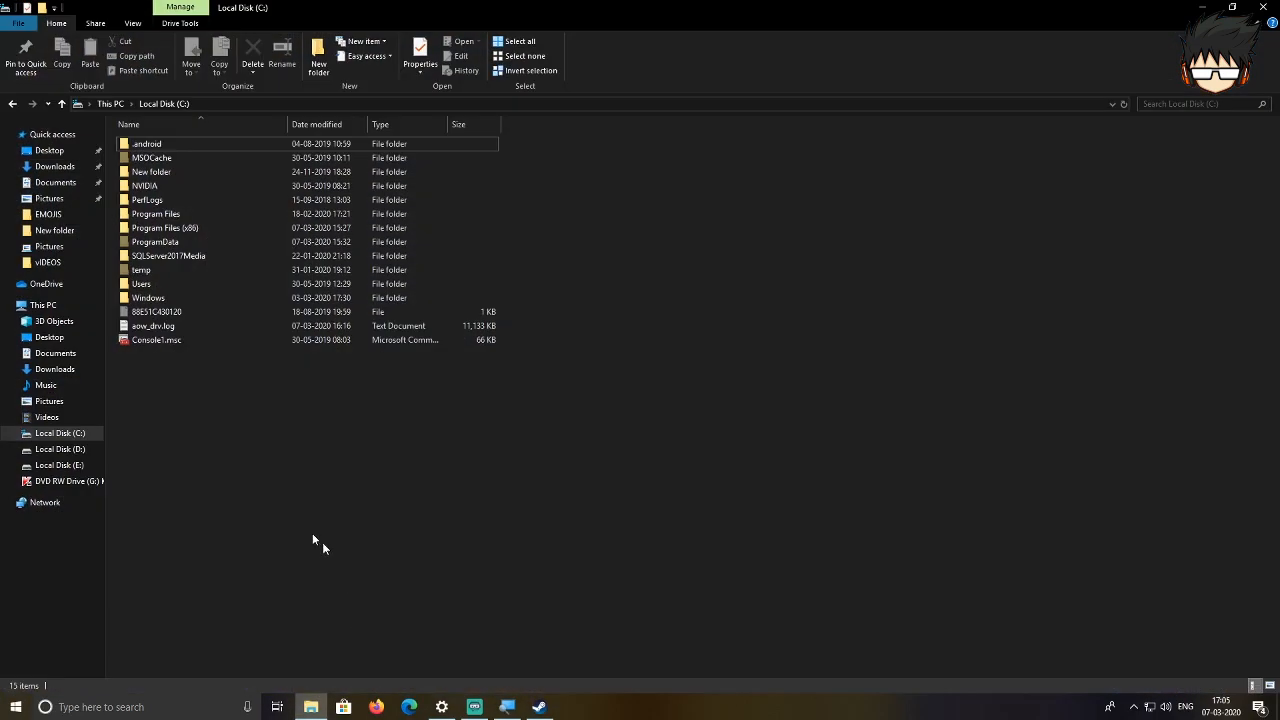
# Browse Local Disk (E:), return to This PC, and minimize File Explorer
pyautogui.click(59, 464)
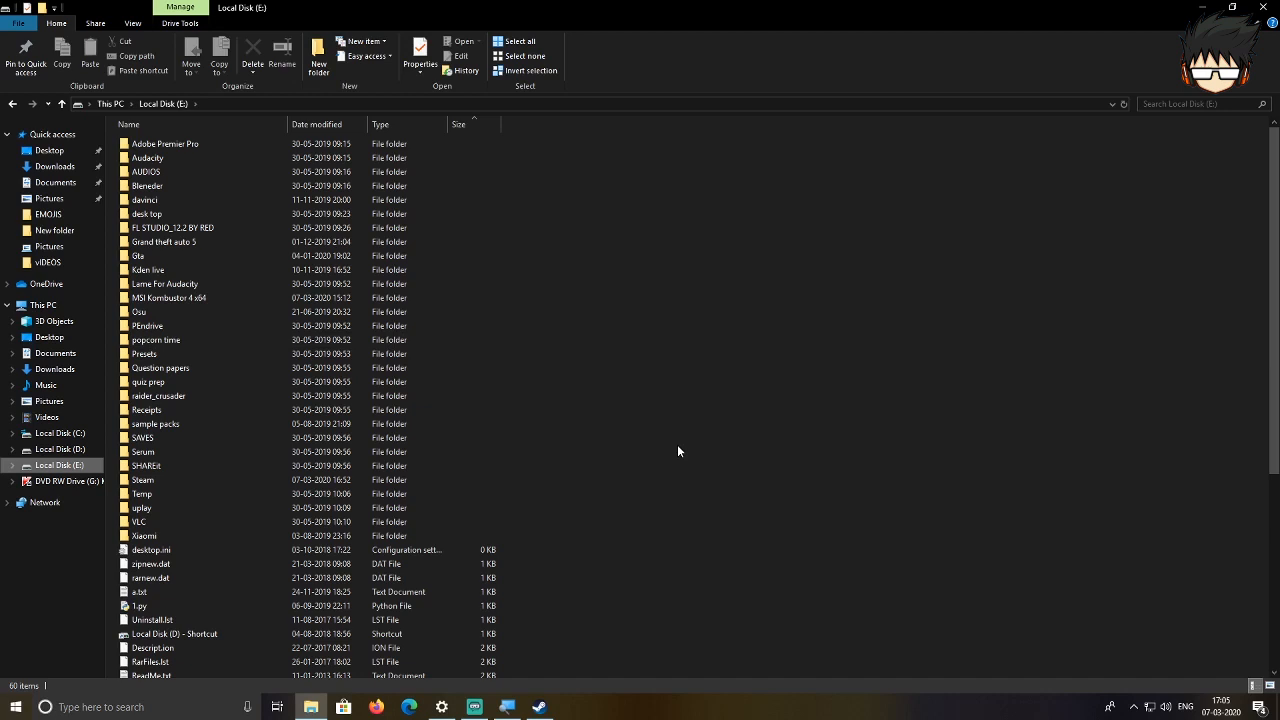
pyautogui.click(43, 305)
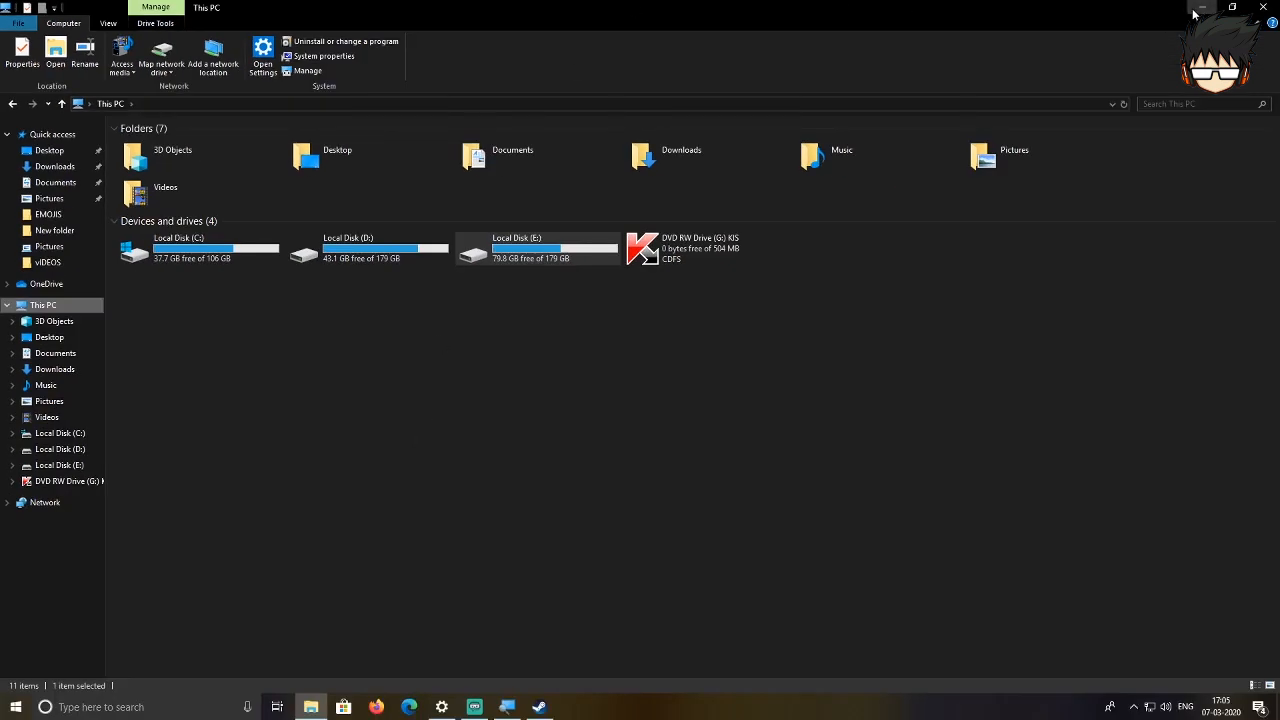
pyautogui.click(1201, 7)
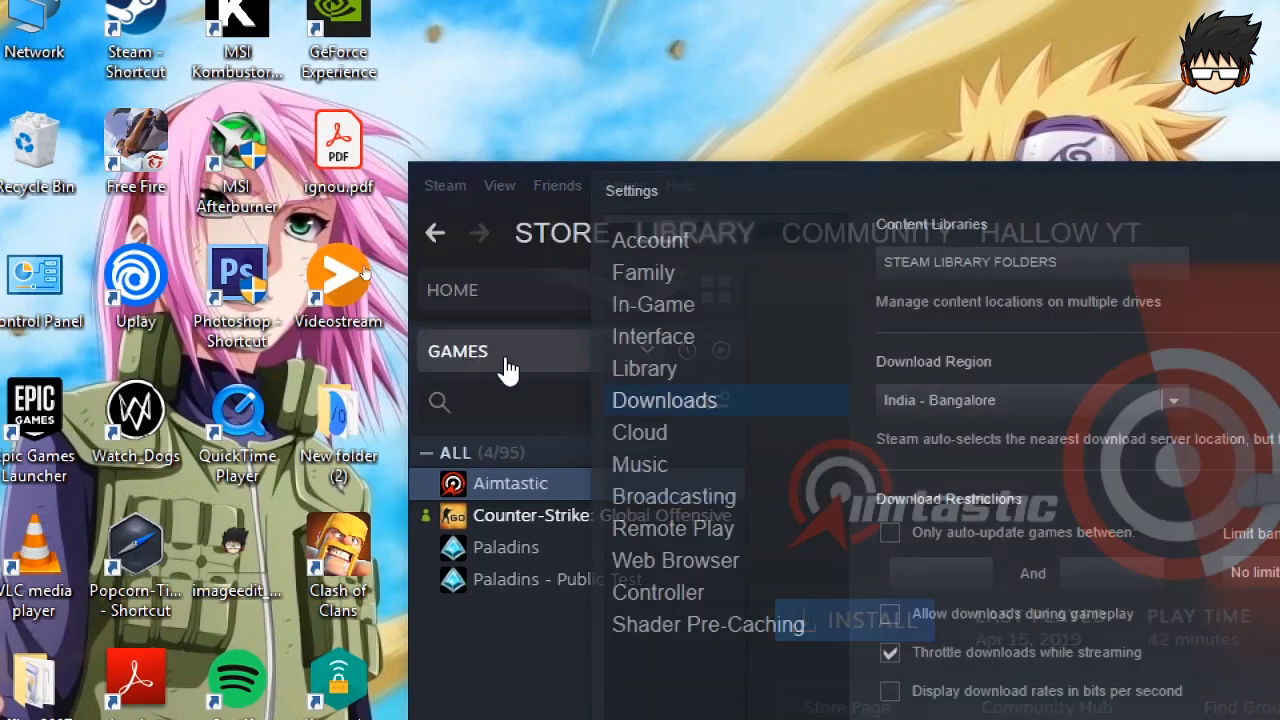
# Open Steam Settings on the Downloads section and bring up Steam Library Folders
pyautogui.click(650, 240)
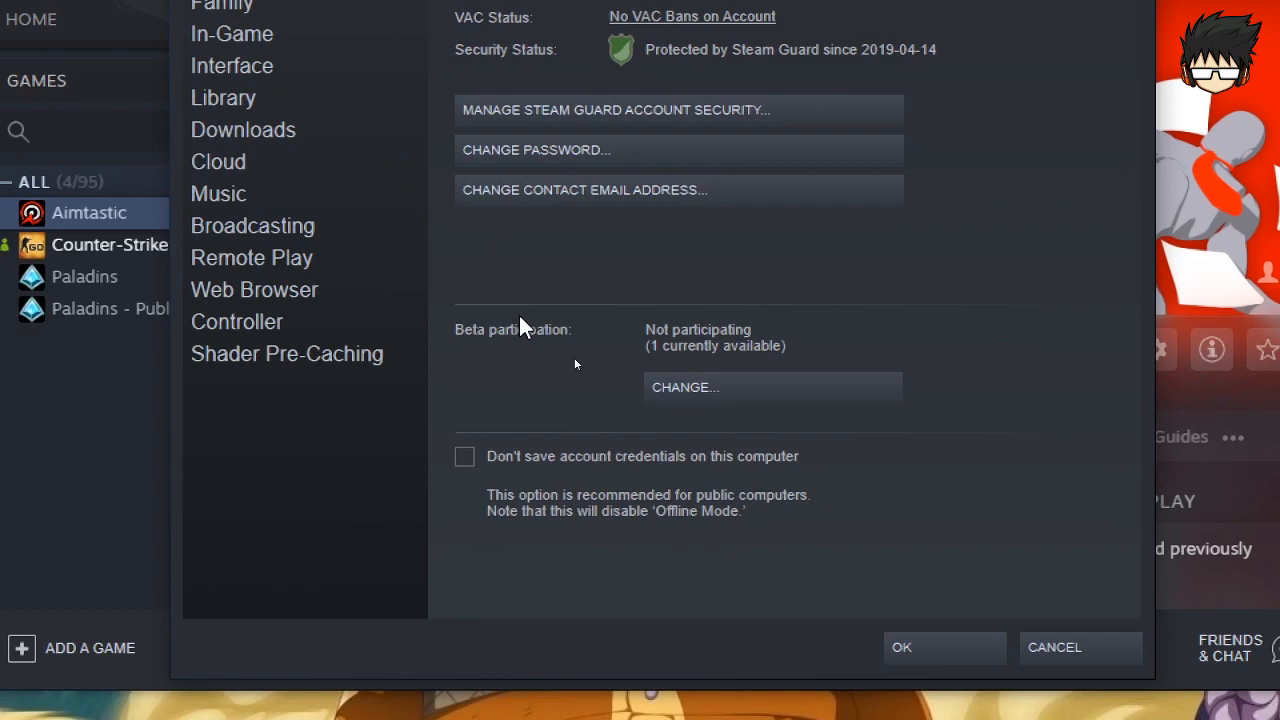
pyautogui.click(243, 129)
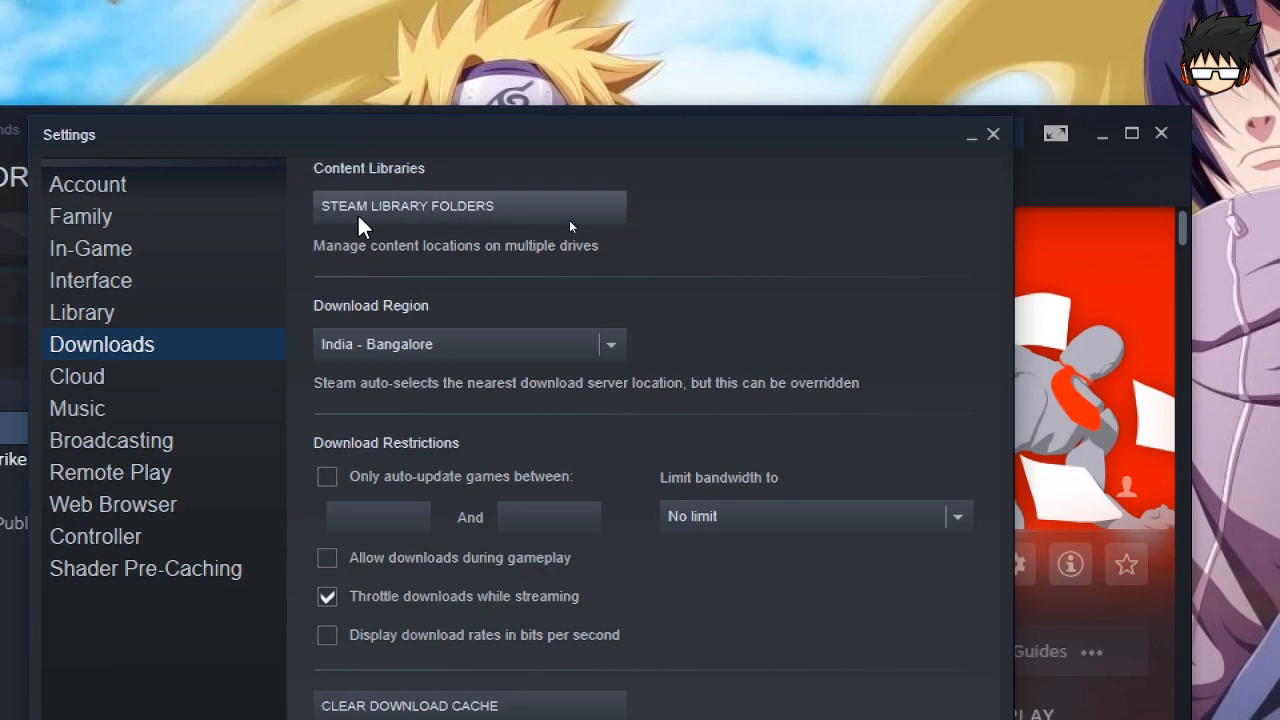
pyautogui.click(467, 206)
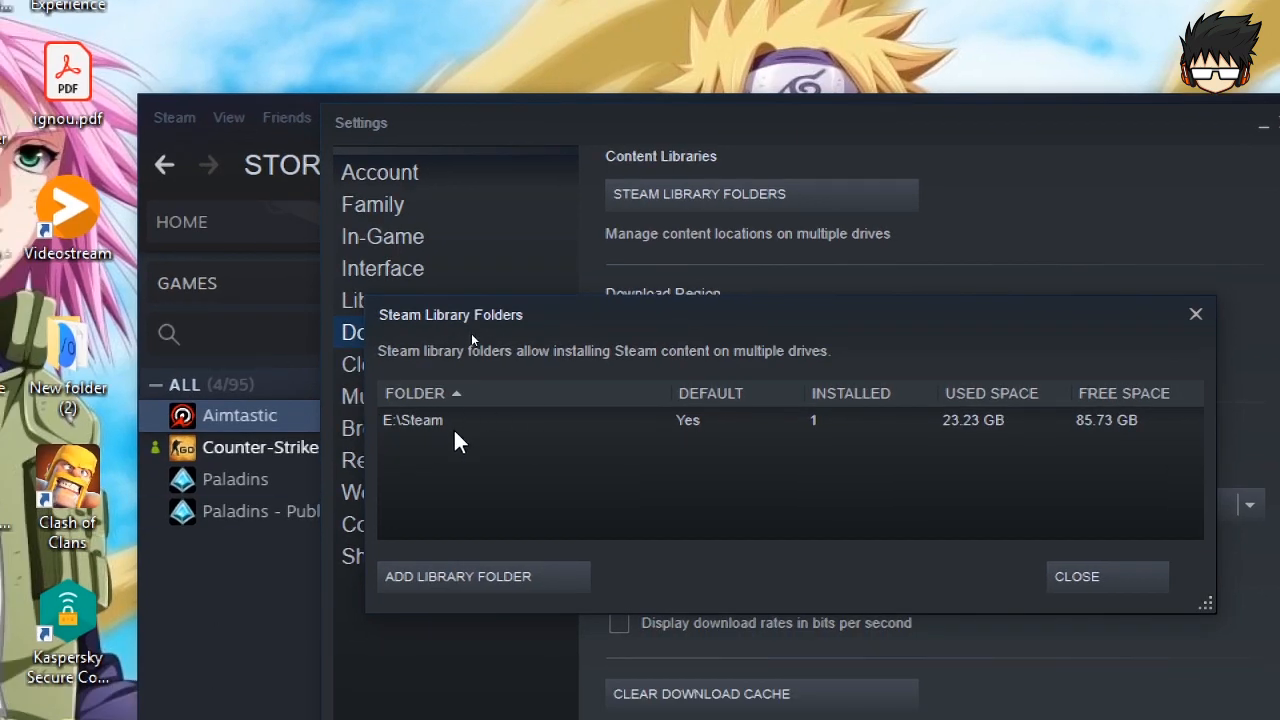
pyautogui.moveTo(465, 448)
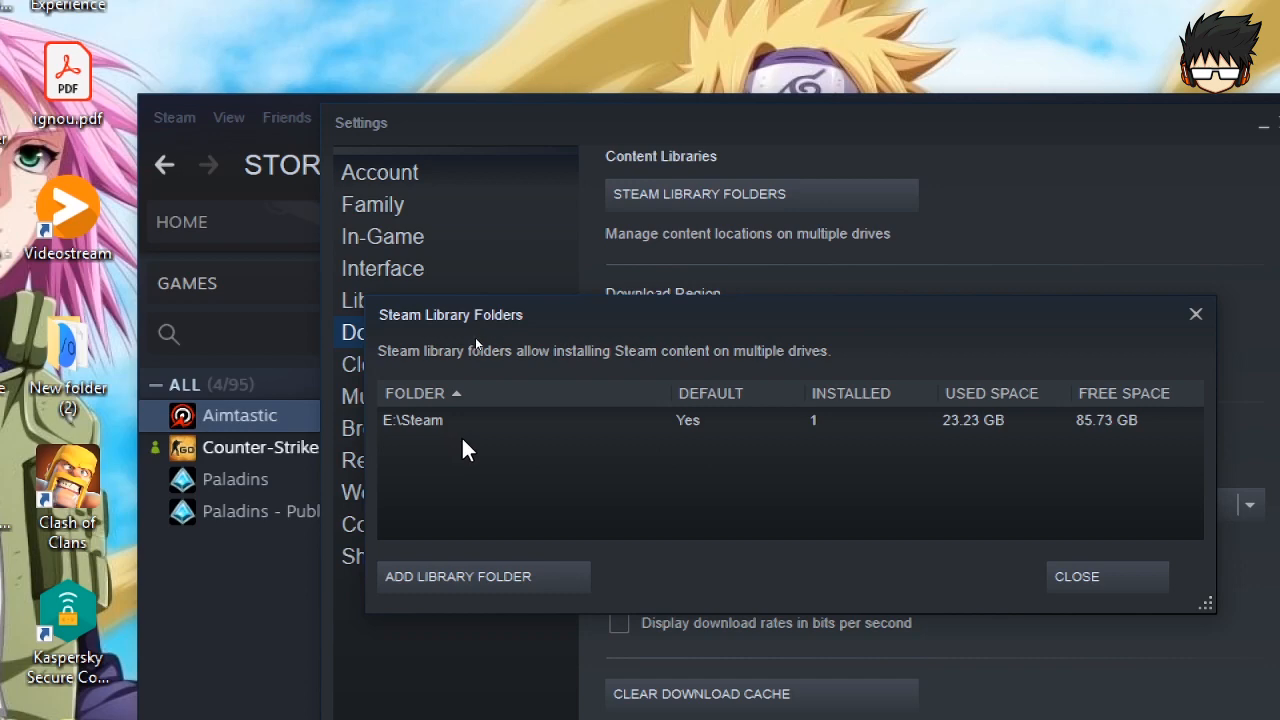
pyautogui.moveTo(485, 528)
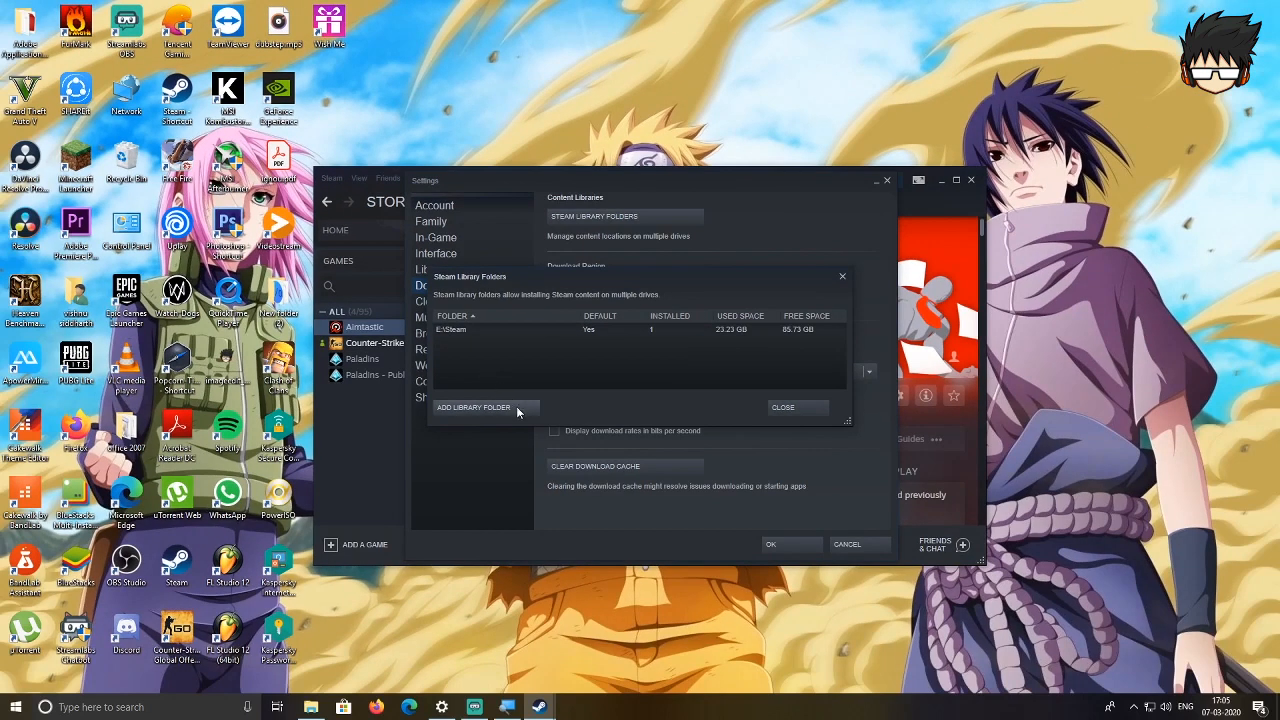
# Start adding a new Steam library folder
pyautogui.click(473, 407)
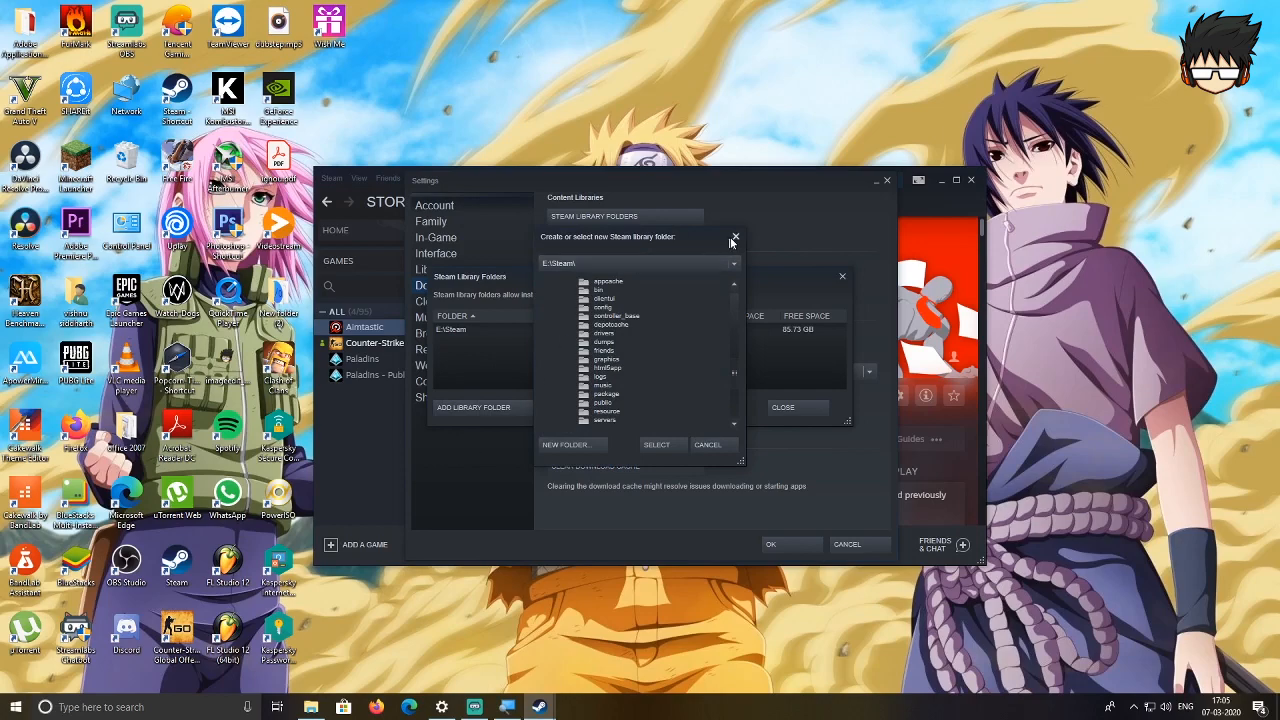
# Create a 'Steam games' folder on D:\ and select it as a library folder
pyautogui.click(735, 237)
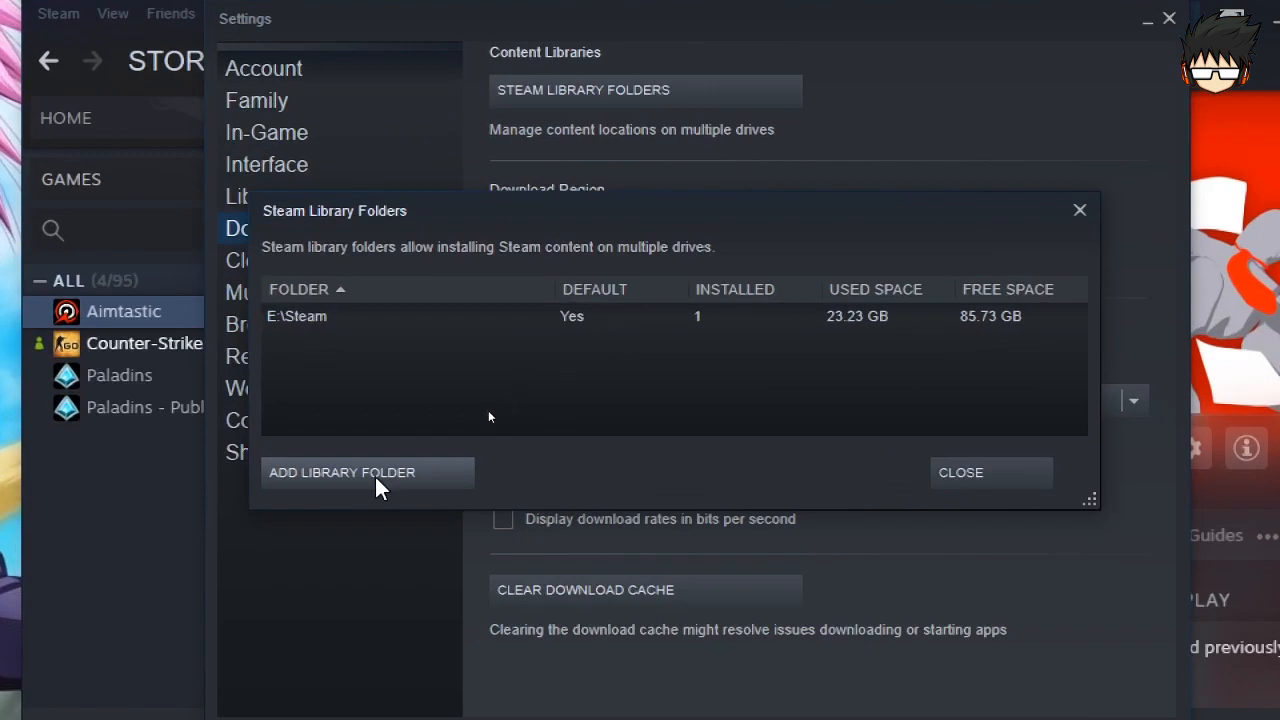
pyautogui.click(367, 472)
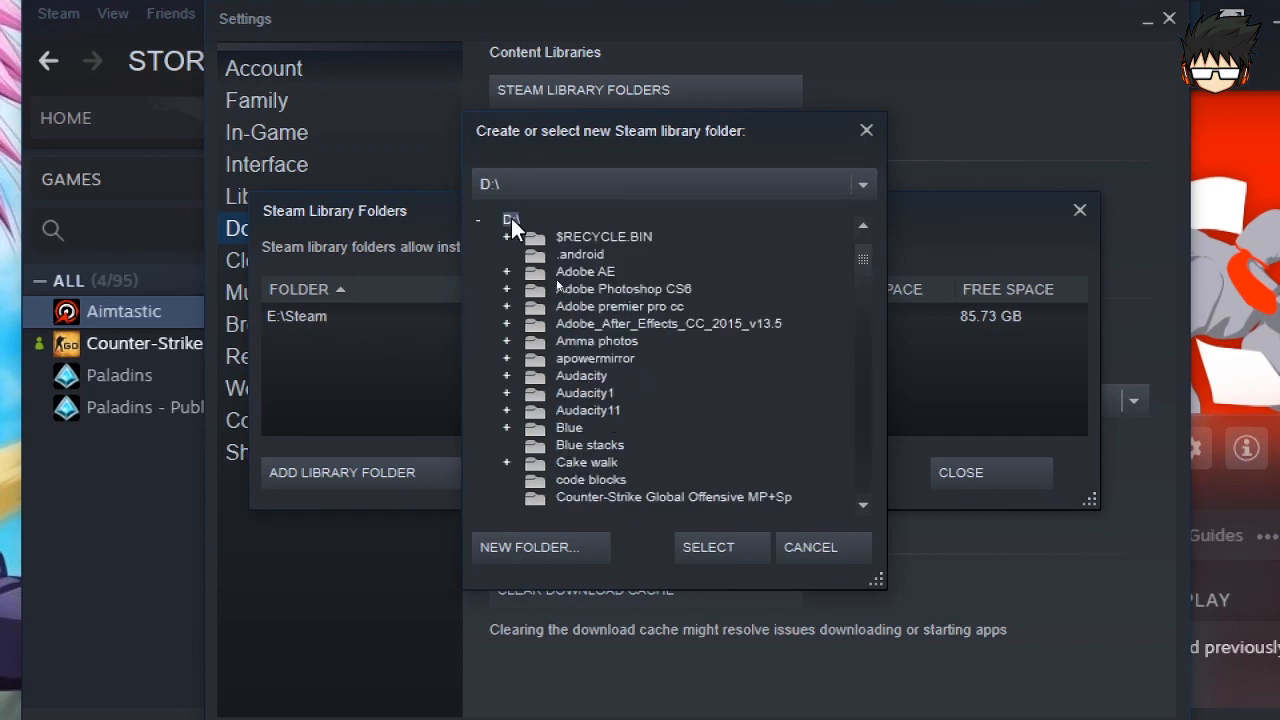
pyautogui.click(479, 219)
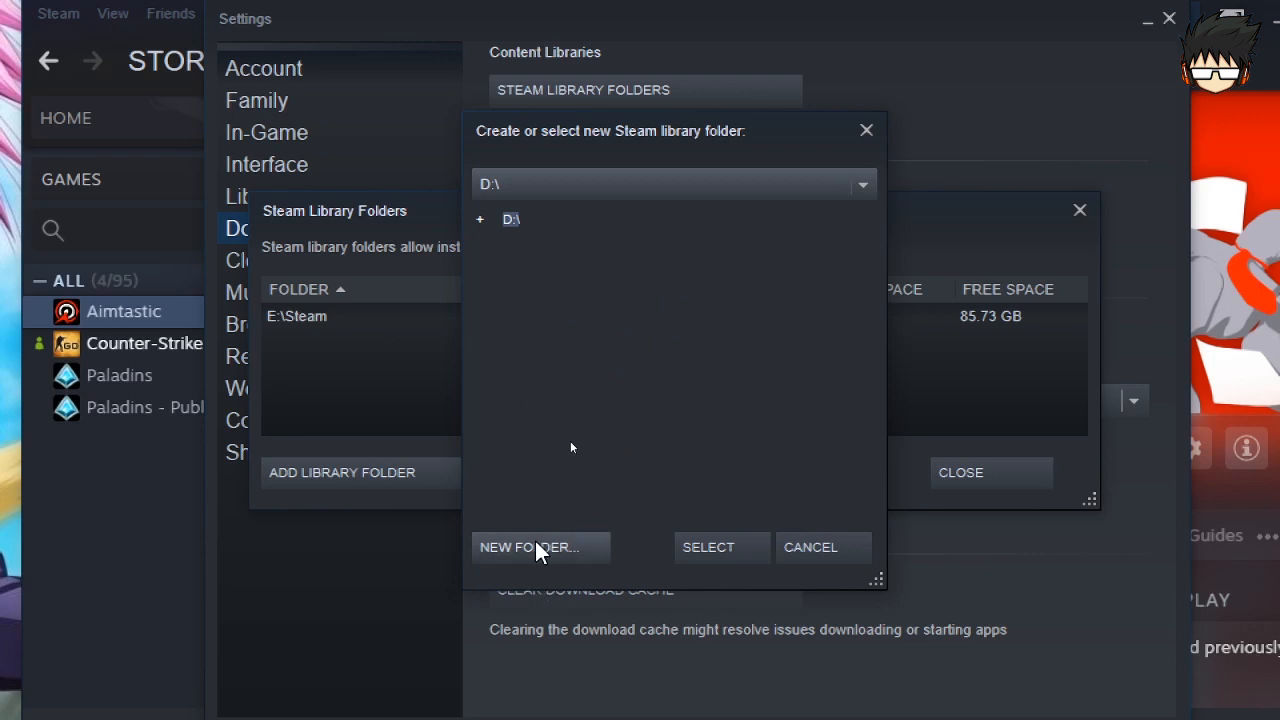
pyautogui.click(540, 547)
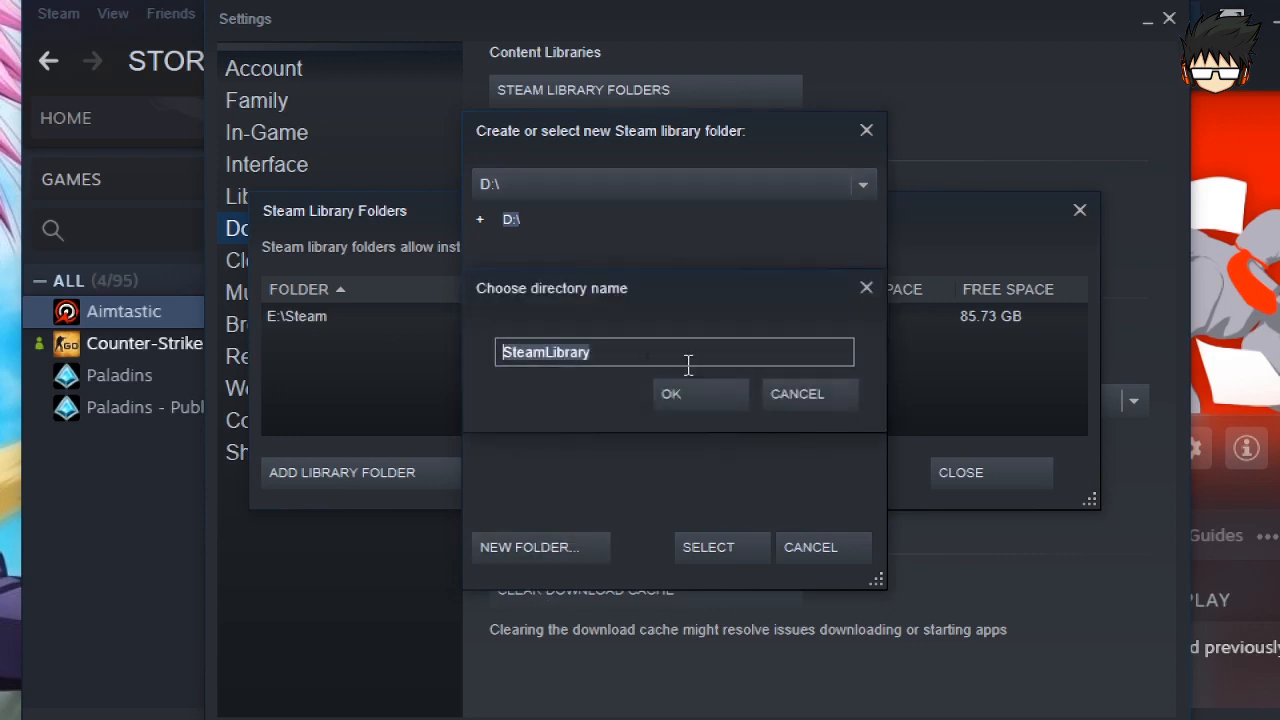
pyautogui.write('Steam')
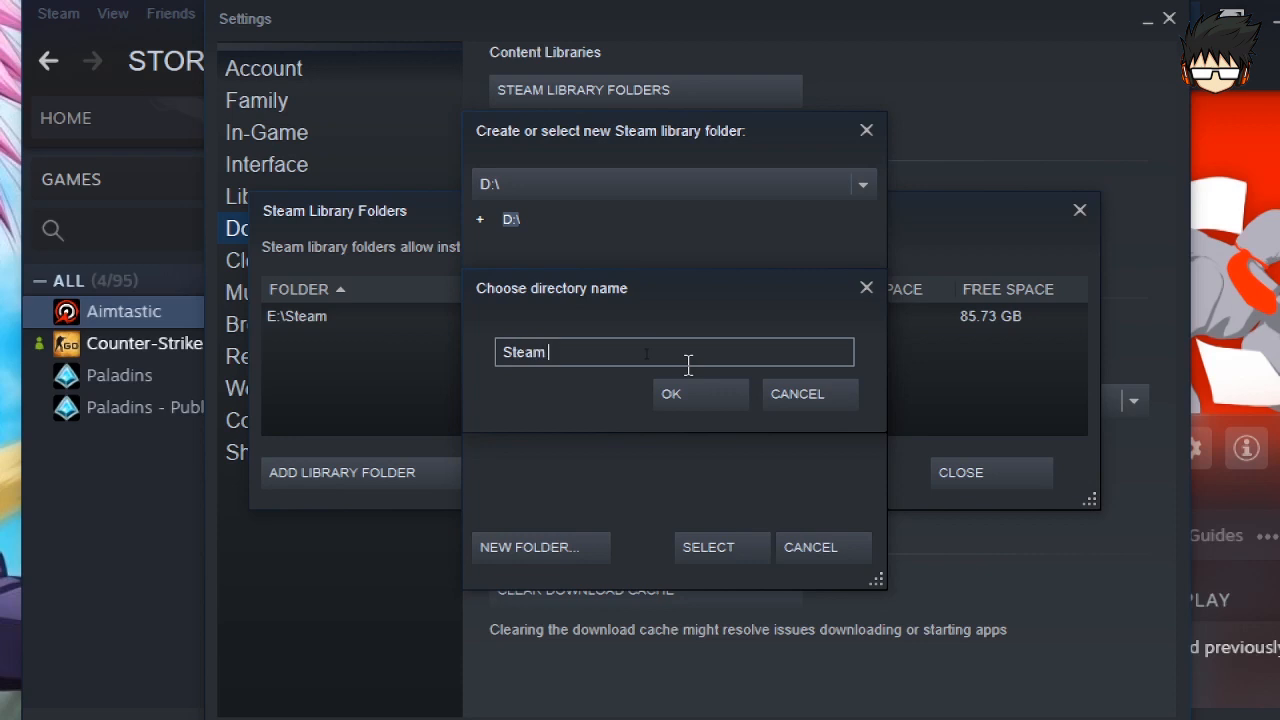
pyautogui.write('games')
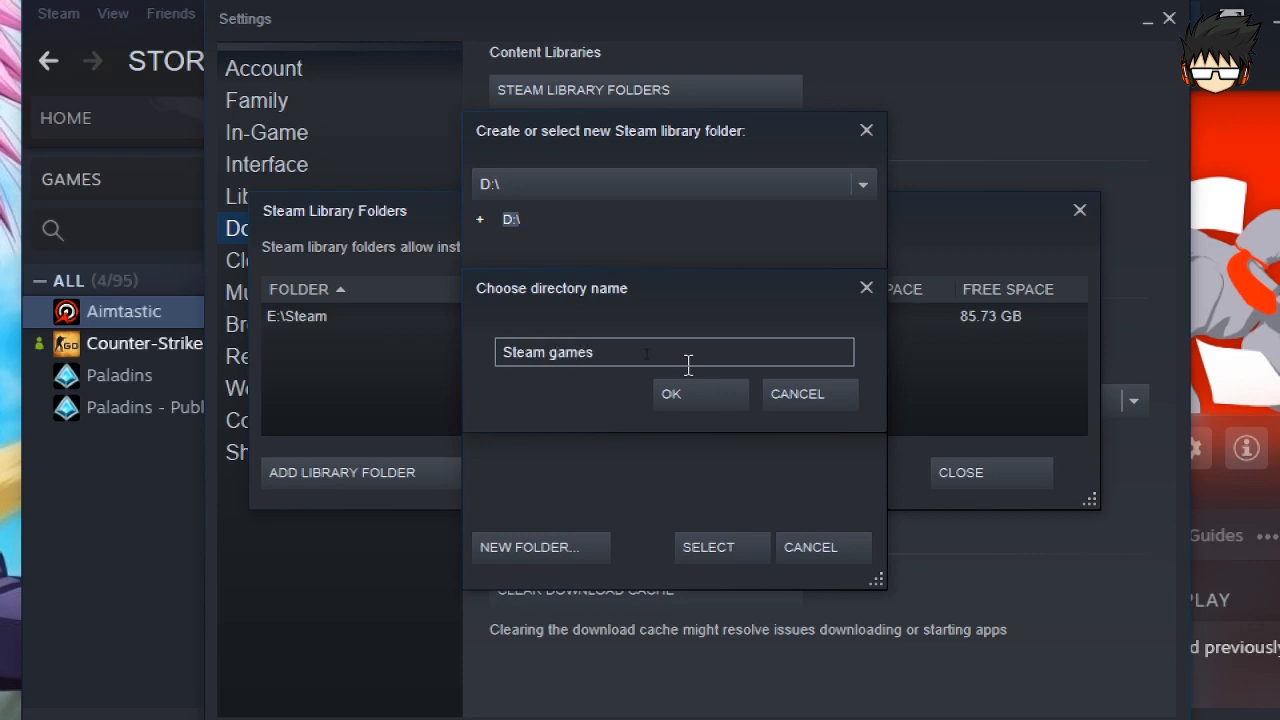
pyautogui.click(670, 393)
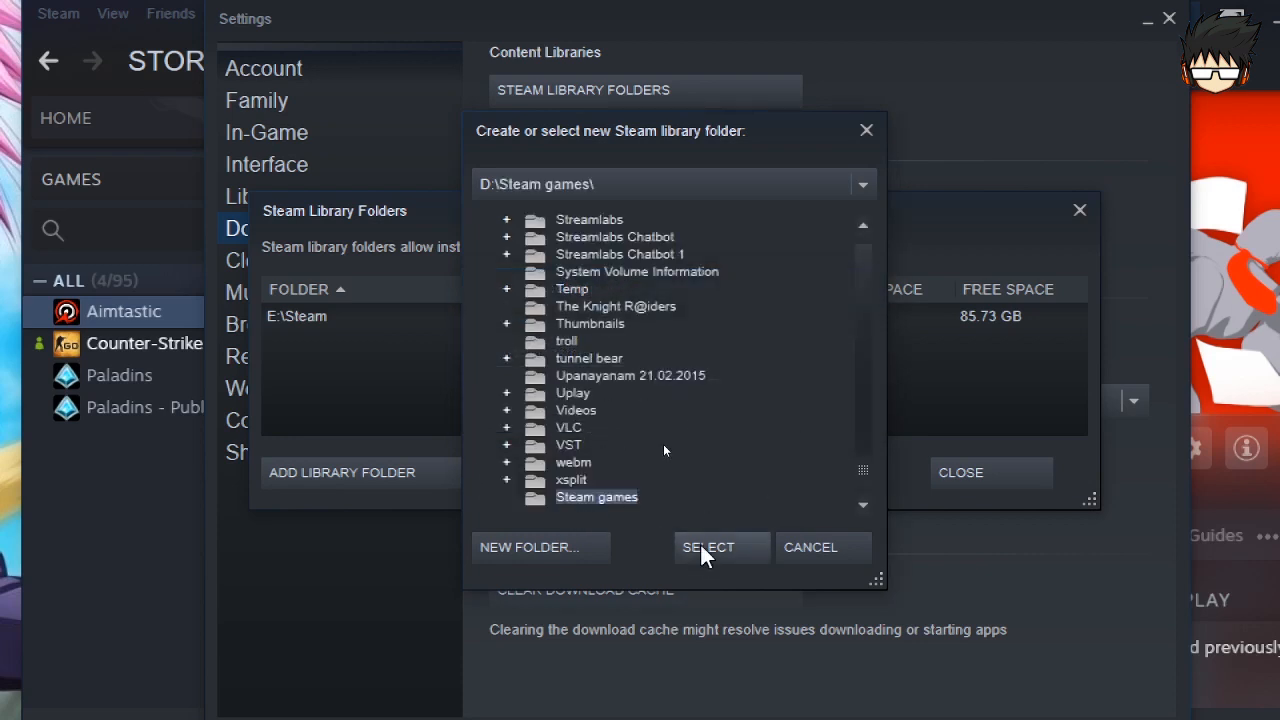
pyautogui.click(708, 547)
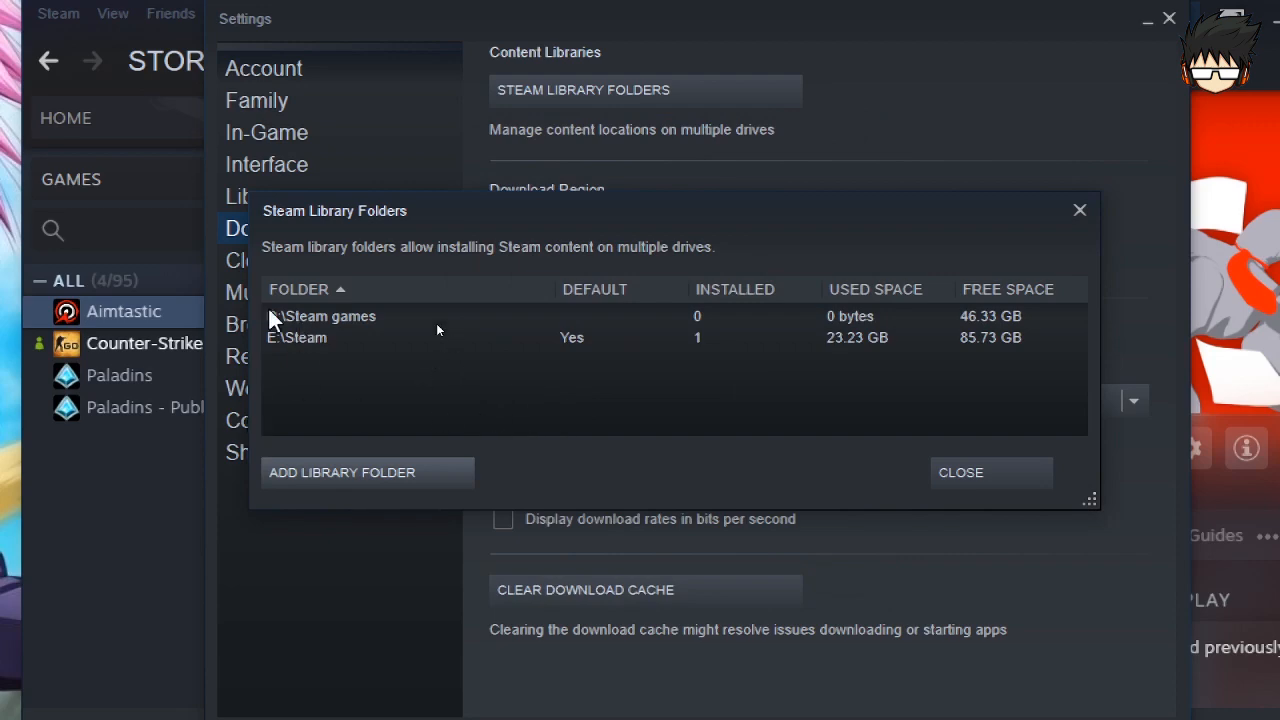
pyautogui.moveTo(520, 325)
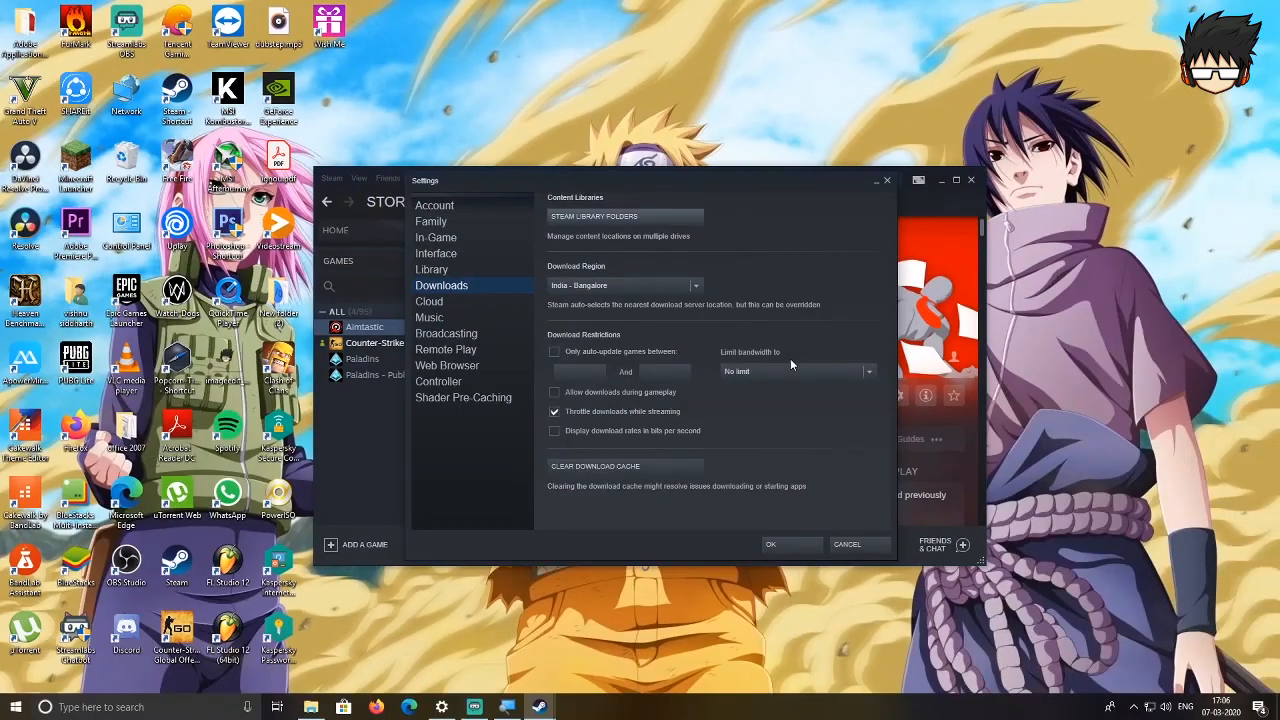
pyautogui.moveTo(771, 286)
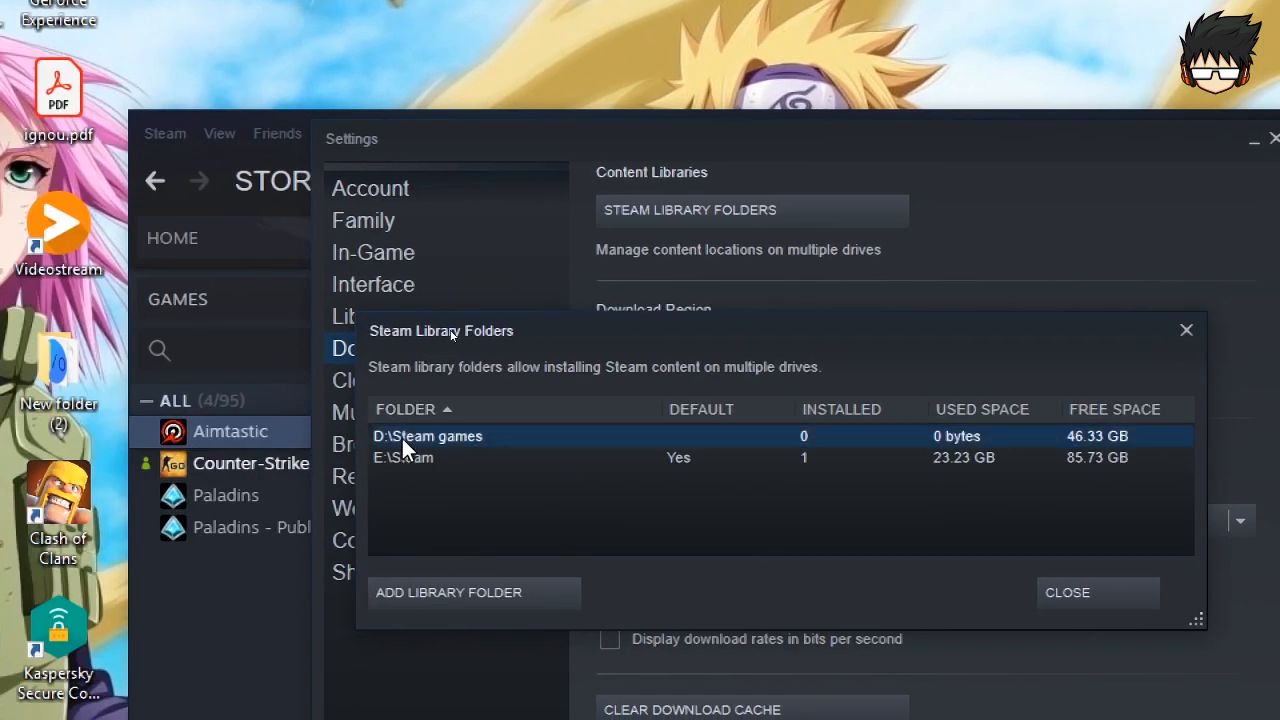
# Make D:\Steam games the default folder and close Library Folders
pyautogui.rightClick(427, 436)
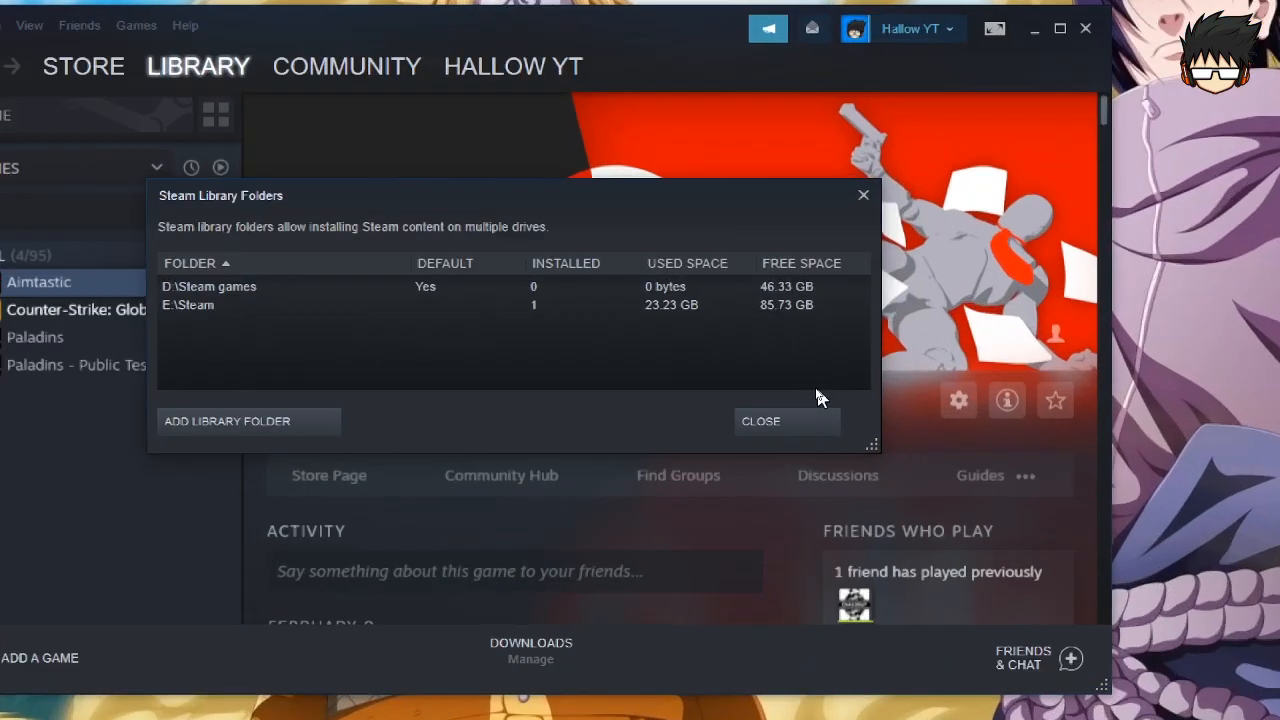
pyautogui.click(760, 421)
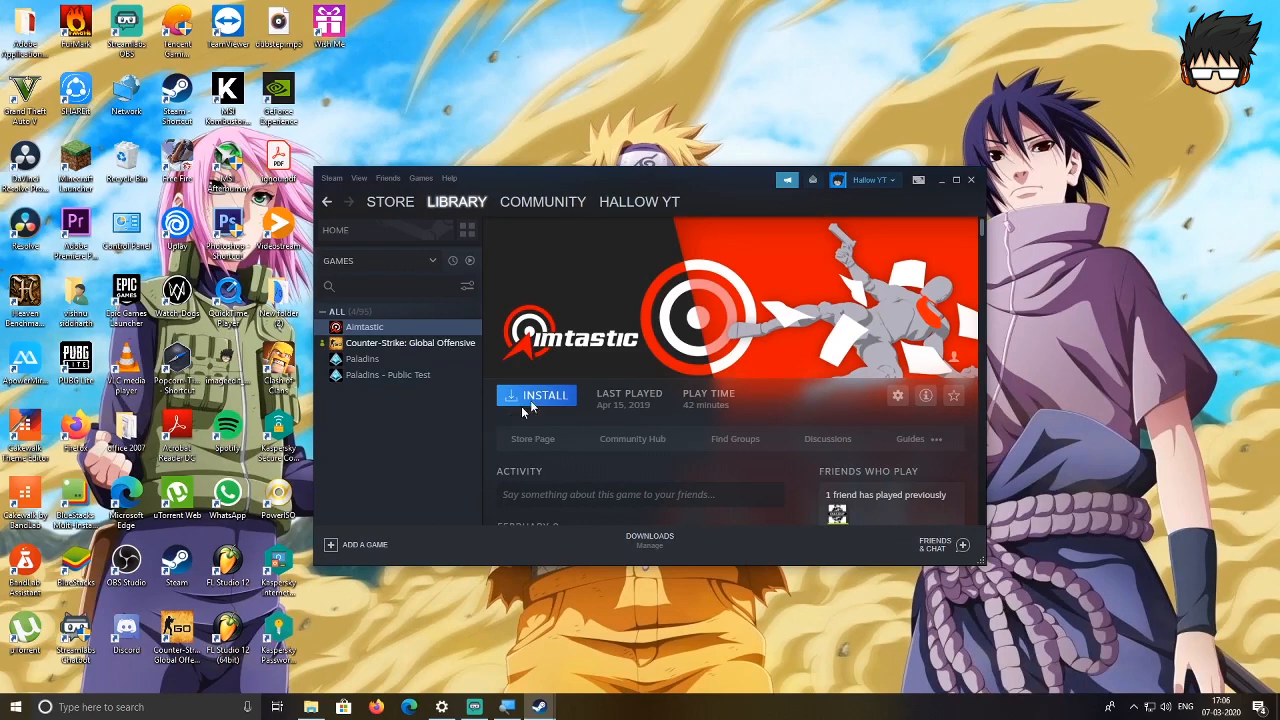
pyautogui.moveTo(546, 528)
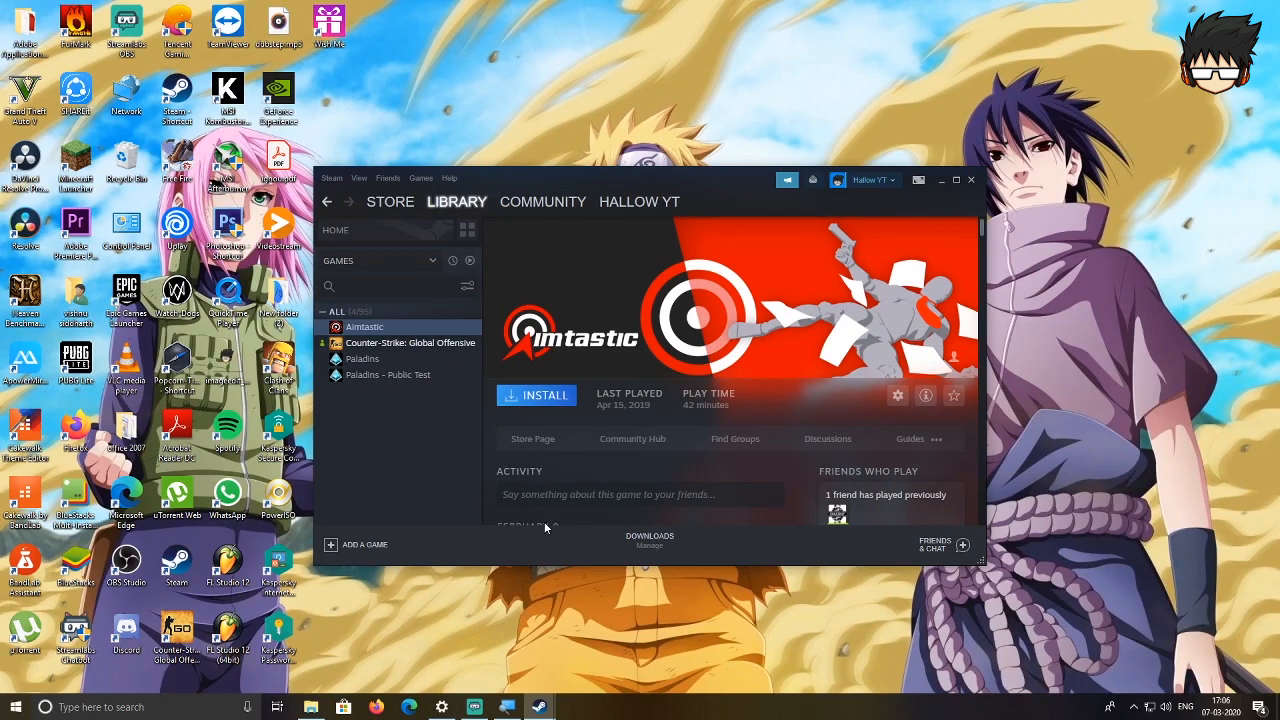
pyautogui.moveTo(702, 385)
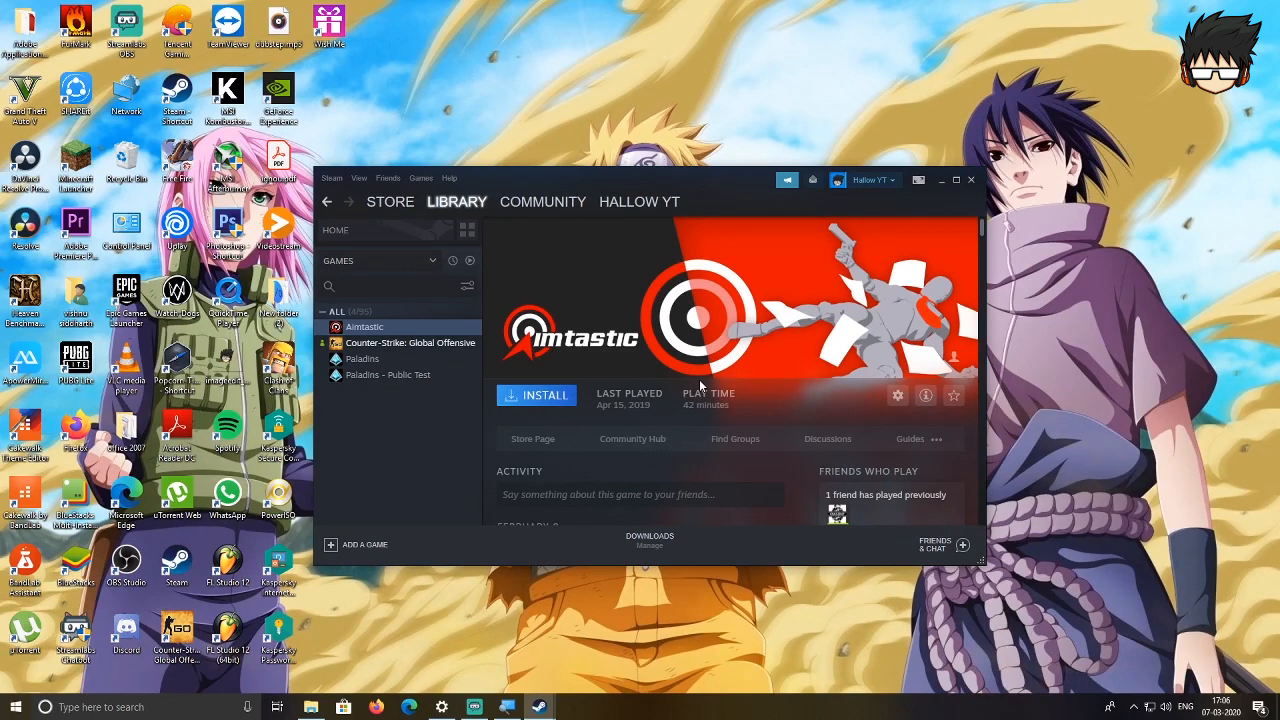